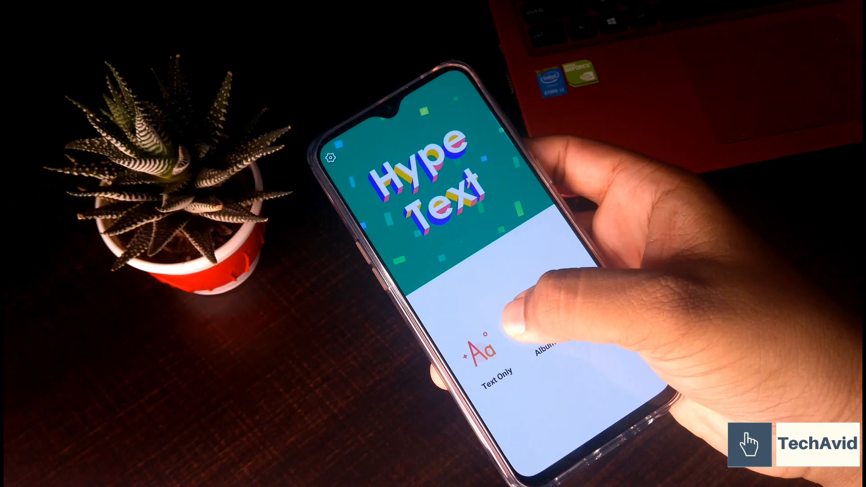
Step: Start a story from the album's black-and-white photo of a woman
{"action": "left_click", "coordinate": [538, 351]}
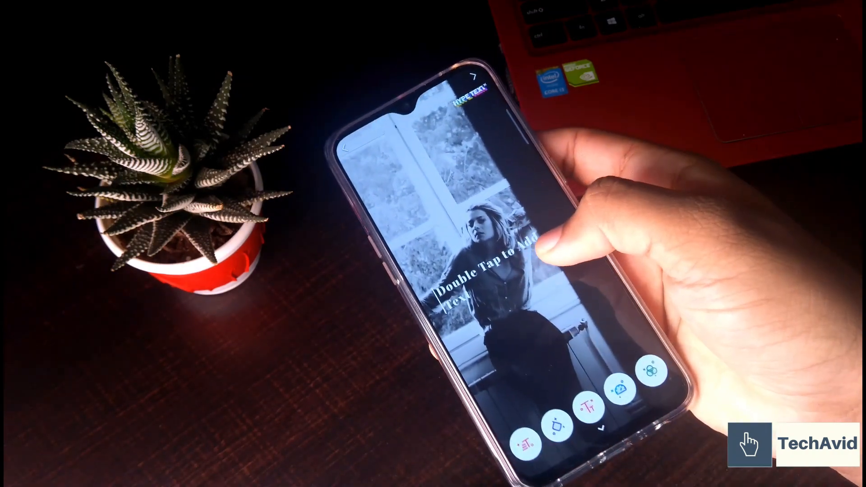
{"action": "double_click", "coordinate": [486, 276]}
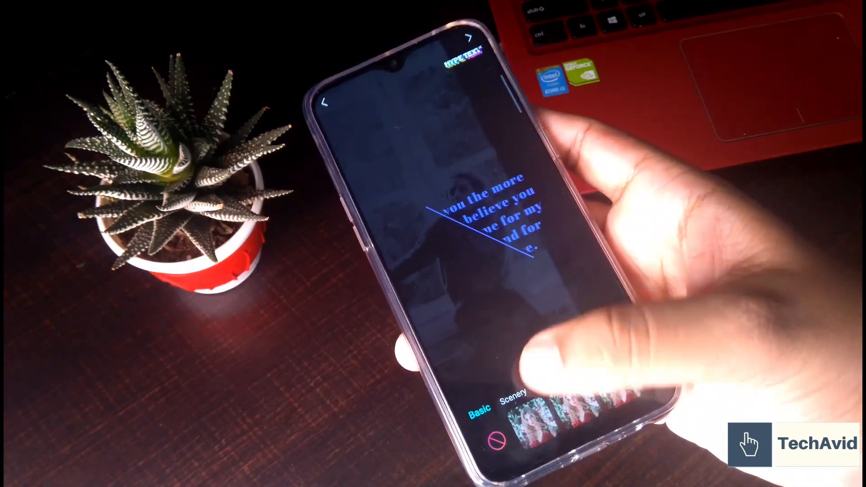
{"action": "left_click", "coordinate": [547, 379]}
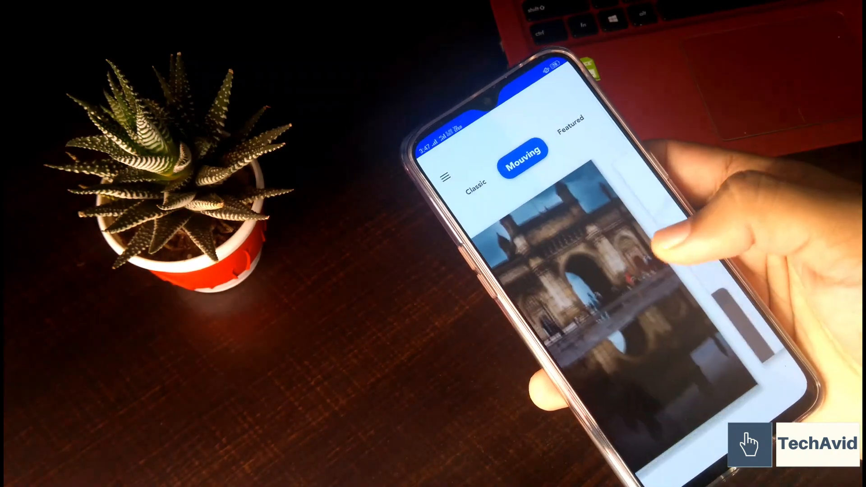
Step: Scroll the Mouve template lists to reach the laughing-couple template
{"action": "scroll", "scroll_direction": "down", "scroll_amount": 3}
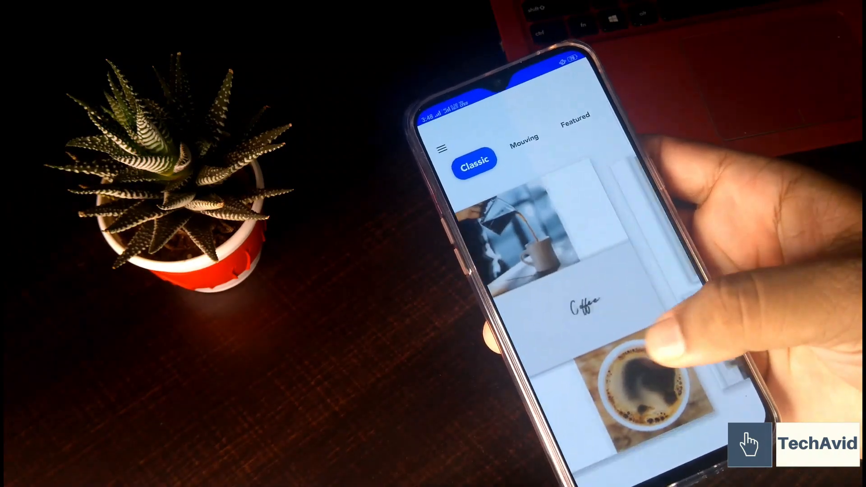
{"action": "scroll", "scroll_direction": "down", "scroll_amount": 3}
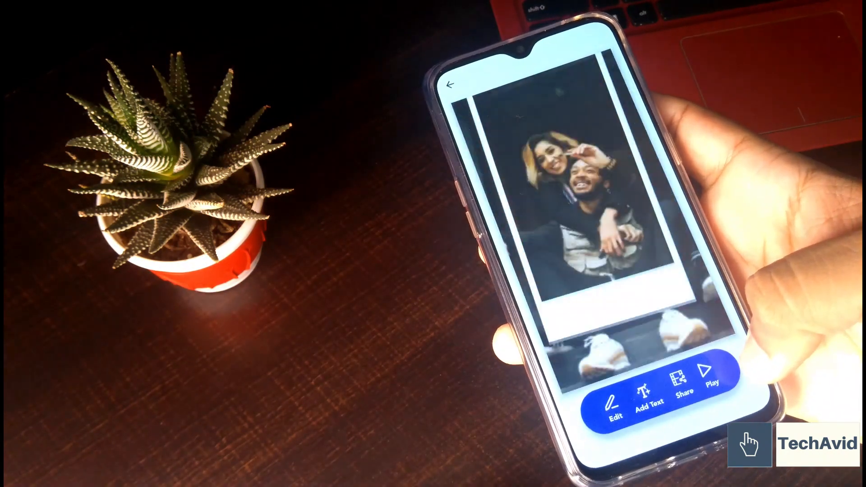
Step: Begin replacing the template photo and browse Recent files for the woman in the orange beanie
{"action": "left_click", "coordinate": [615, 398]}
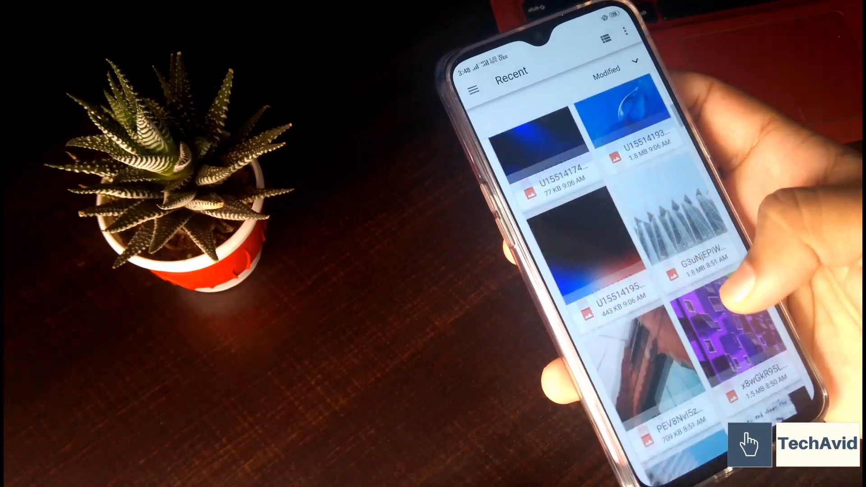
{"action": "scroll", "scroll_direction": "down", "scroll_amount": 3}
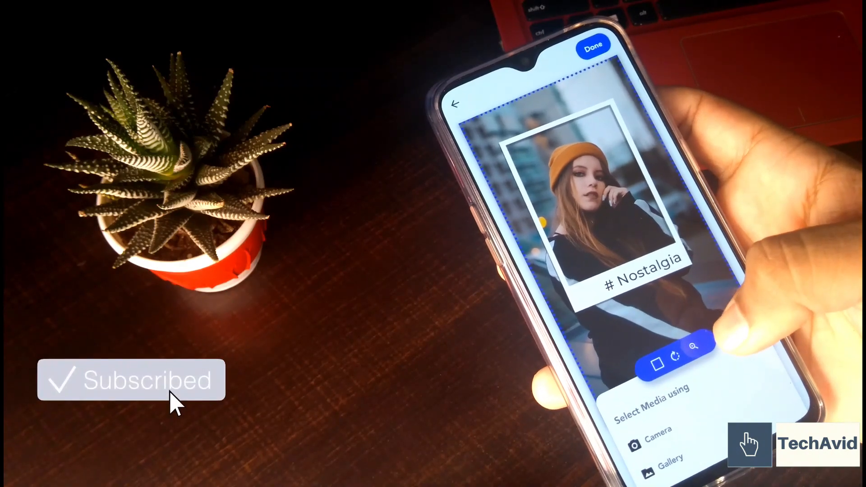
Step: Confirm the new photo, then colour the 'something cursive' caption blue
{"action": "left_click", "coordinate": [592, 44]}
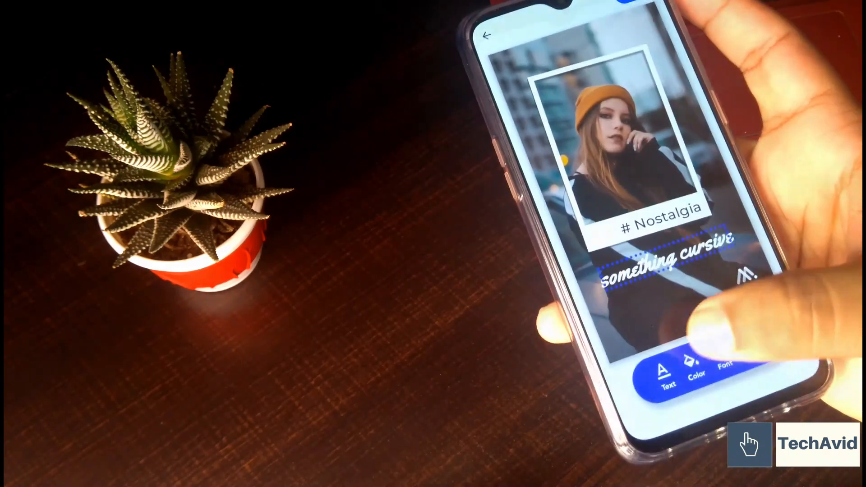
{"action": "left_click", "coordinate": [695, 375]}
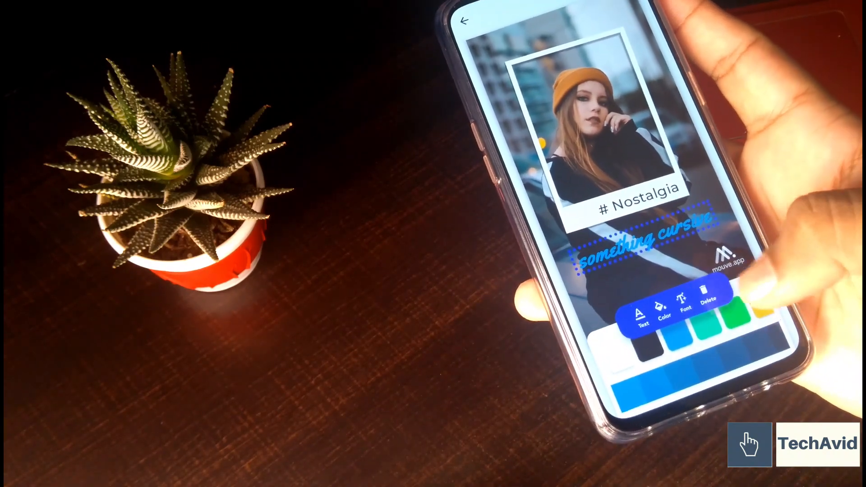
{"action": "left_click", "coordinate": [684, 311]}
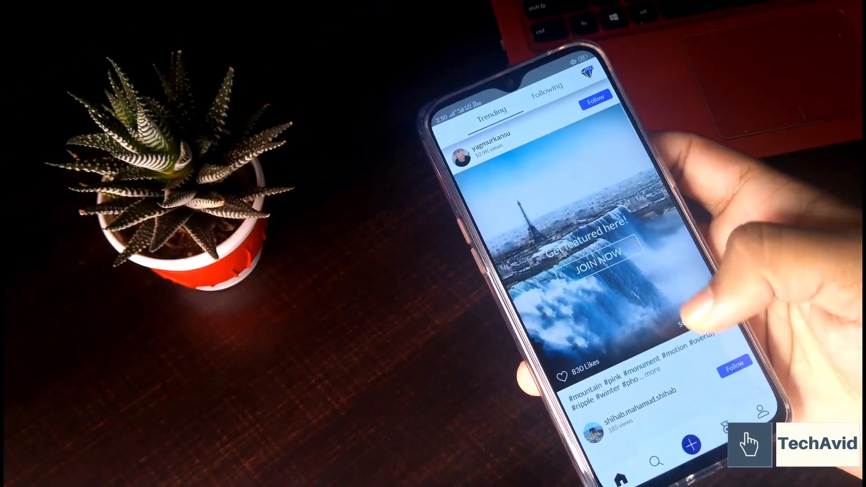
Step: Scroll the Trending feed toward the button for a new moving story
{"action": "scroll", "scroll_direction": "down", "scroll_amount": 3}
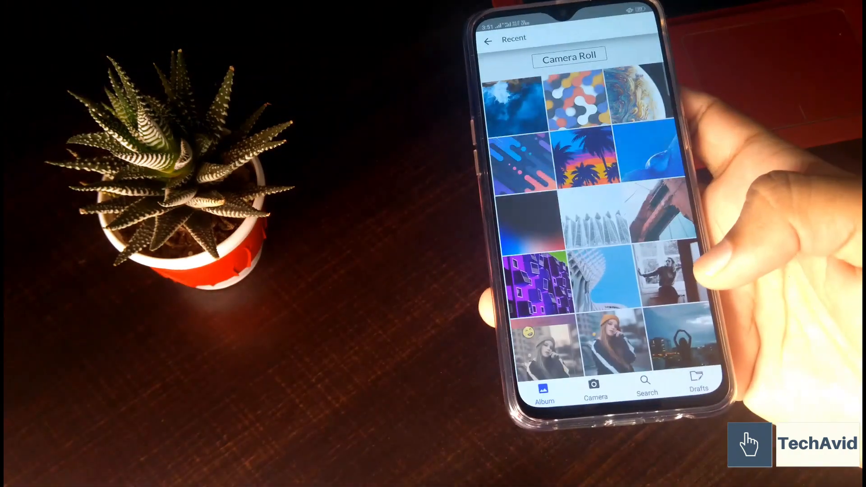
Step: Scroll the camera roll to find a photo for the moving story
{"action": "scroll", "scroll_direction": "down", "scroll_amount": 3}
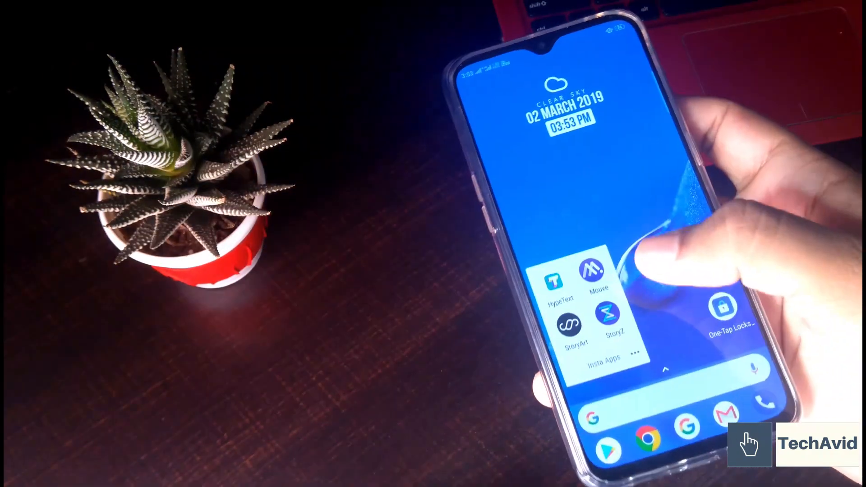
Step: Launch StoryArt from the Insta Apps folder
{"action": "left_click", "coordinate": [575, 325]}
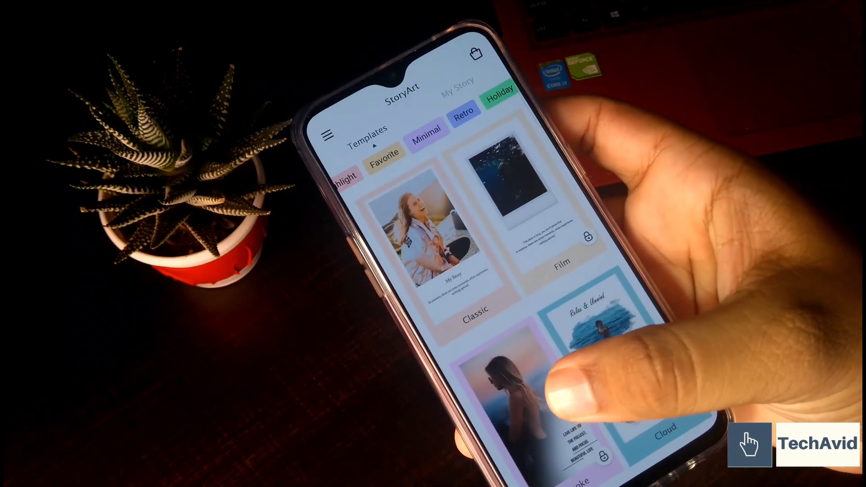
Step: Scroll to a template for the silhouette city-at-dusk photo and show its Selfie filters
{"action": "scroll", "scroll_direction": "down", "scroll_amount": 3}
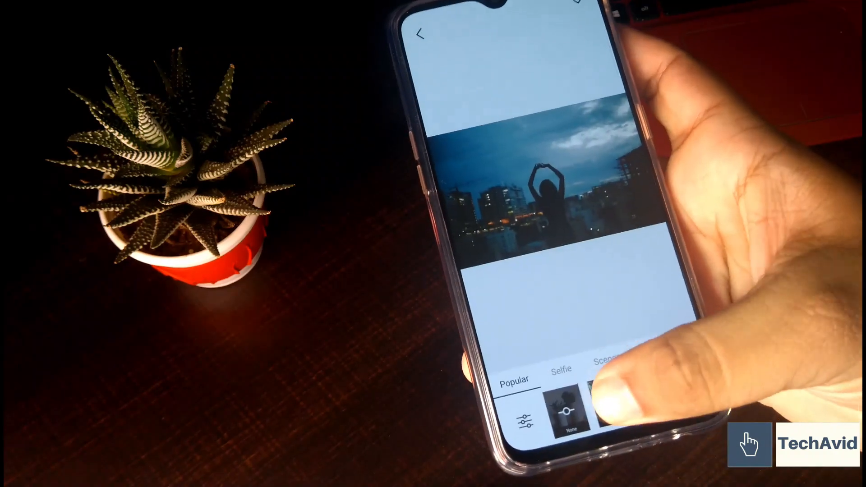
{"action": "left_click", "coordinate": [561, 368]}
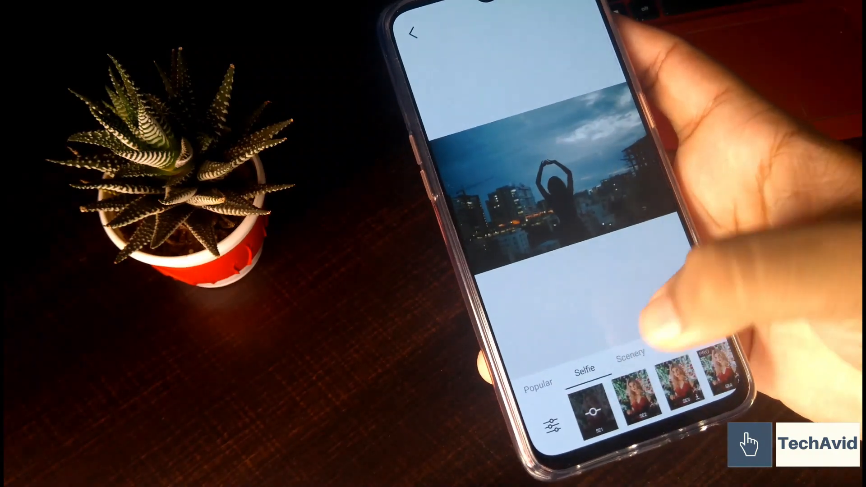
Step: Apply a filter to place the photo in the White Christmas template and begin editing its caption
{"action": "left_click", "coordinate": [629, 353]}
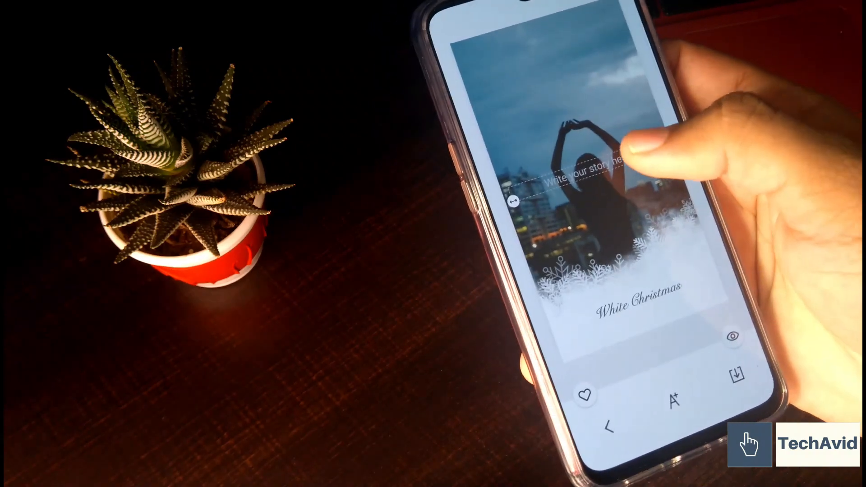
{"action": "left_click", "coordinate": [585, 182]}
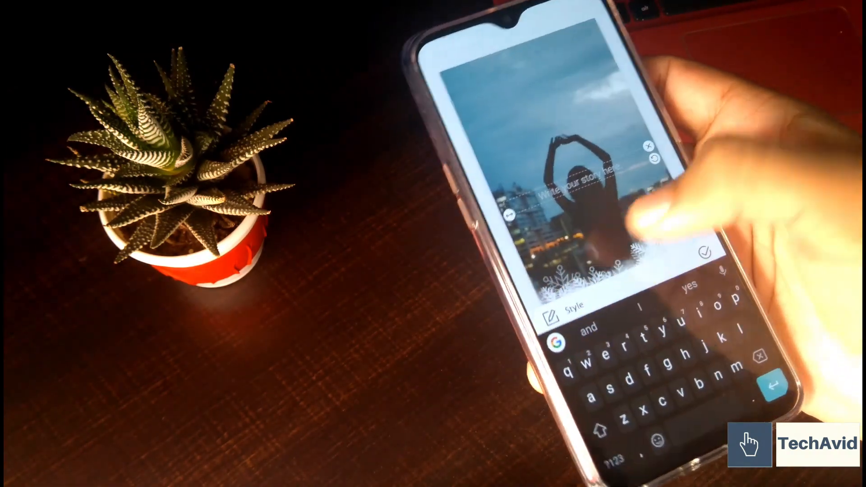